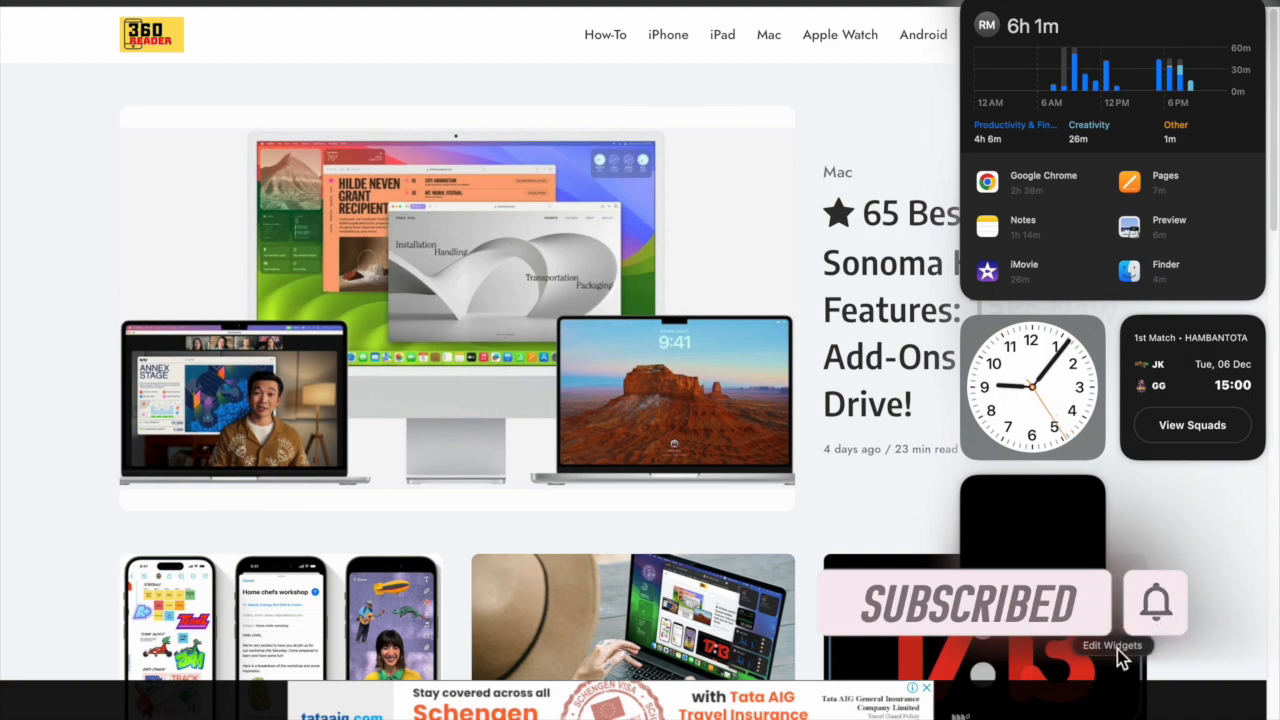
# Dismiss the Notification Center widgets to reveal the desktop and Dock.
pyautogui.click(1112, 645)
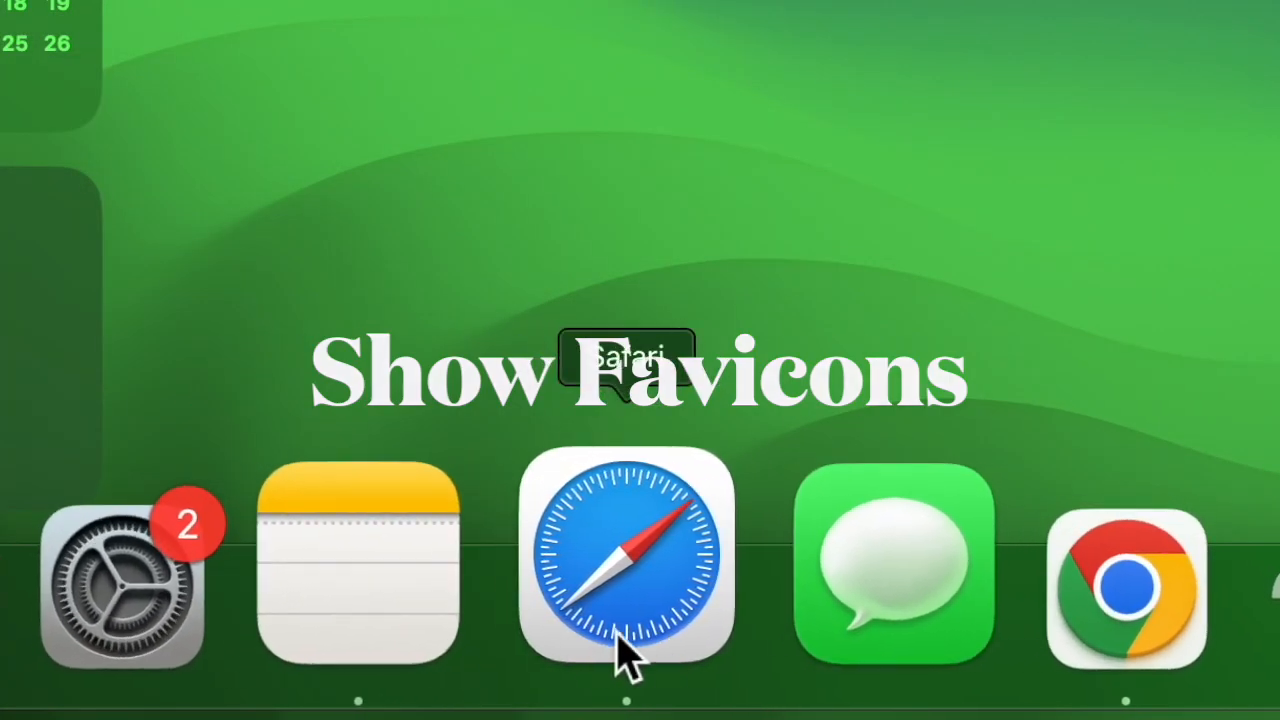
# Launch Safari from the Dock and show the Favourites bar via the View menu.
pyautogui.click(627, 555)
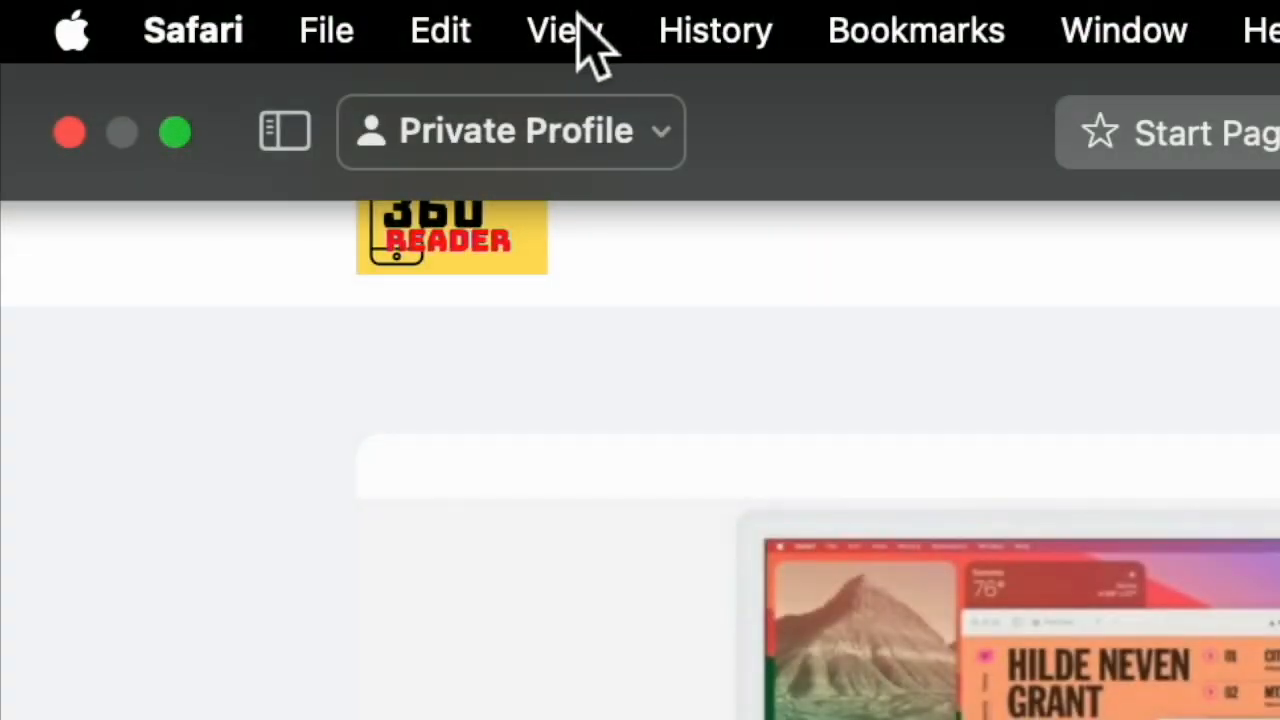
pyautogui.moveTo(610, 150)
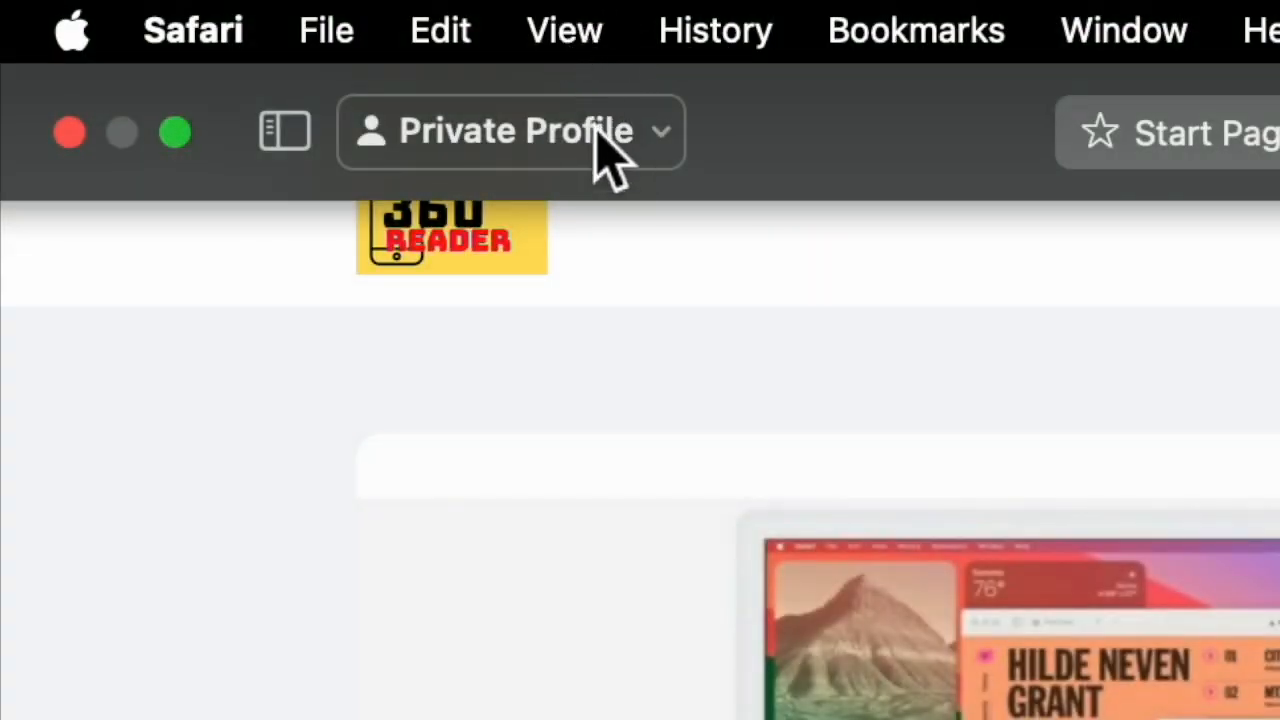
pyautogui.click(417, 22)
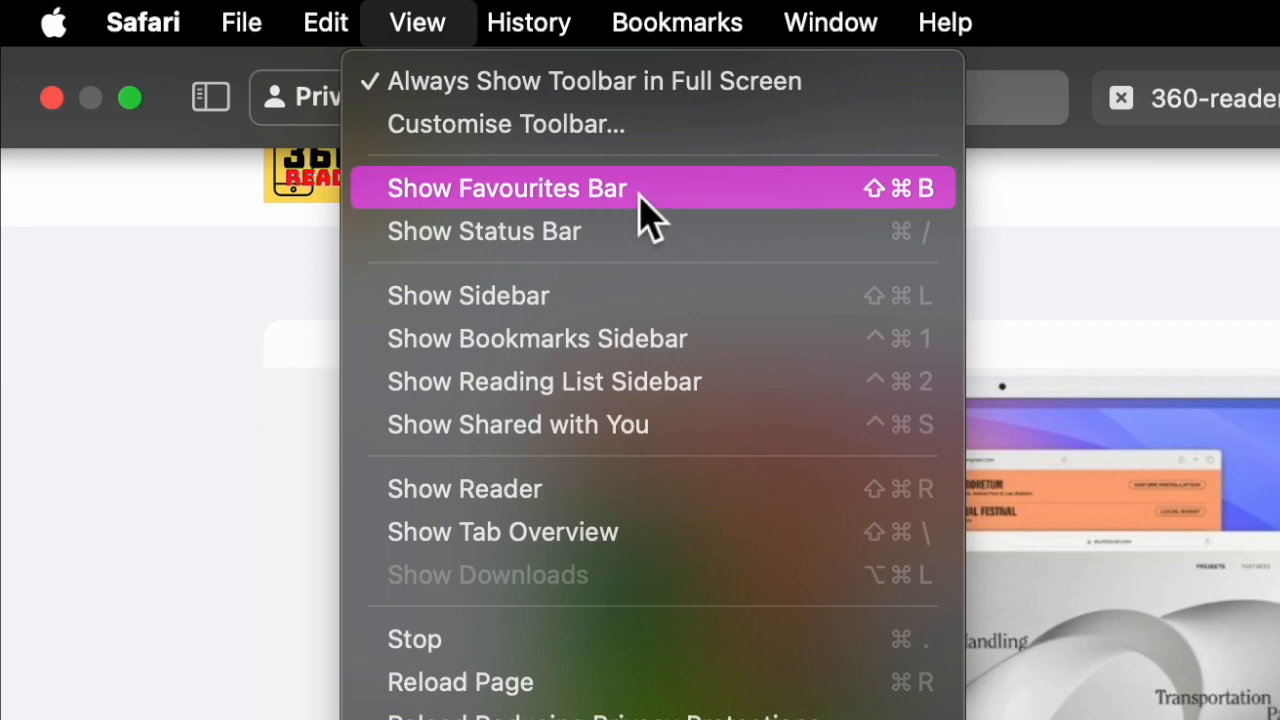
pyautogui.click(506, 188)
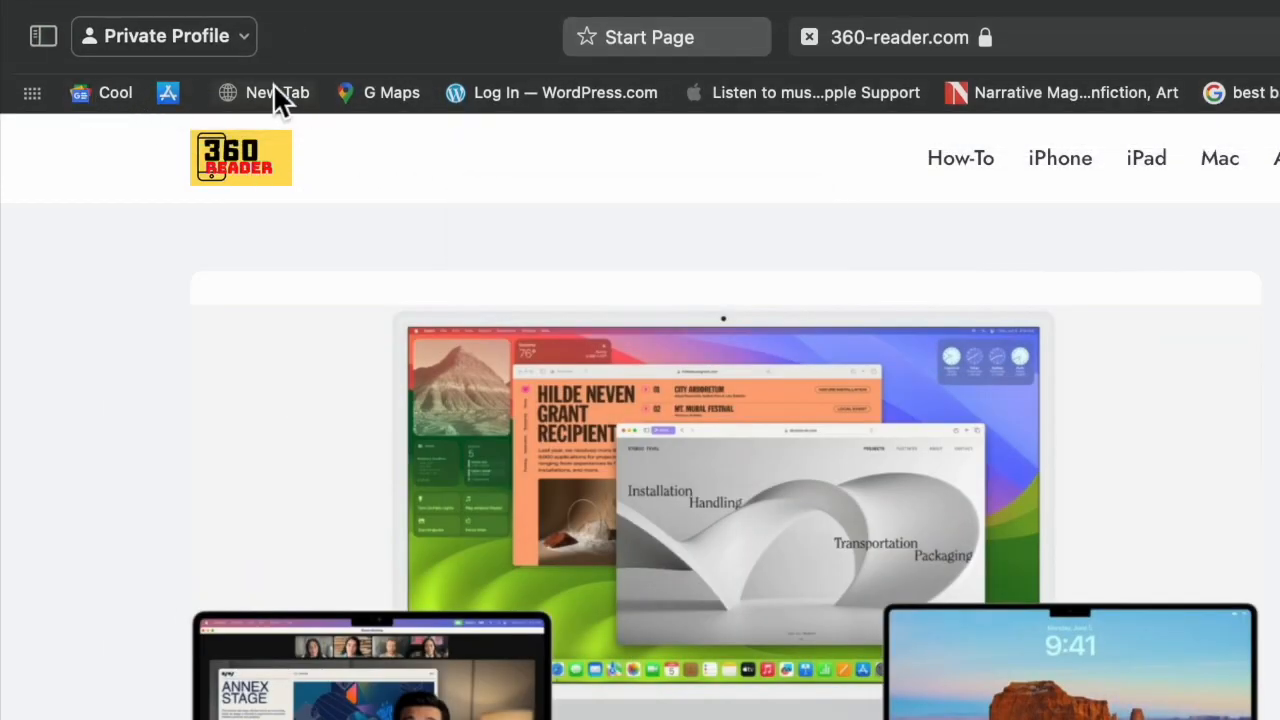
pyautogui.moveTo(1095, 125)
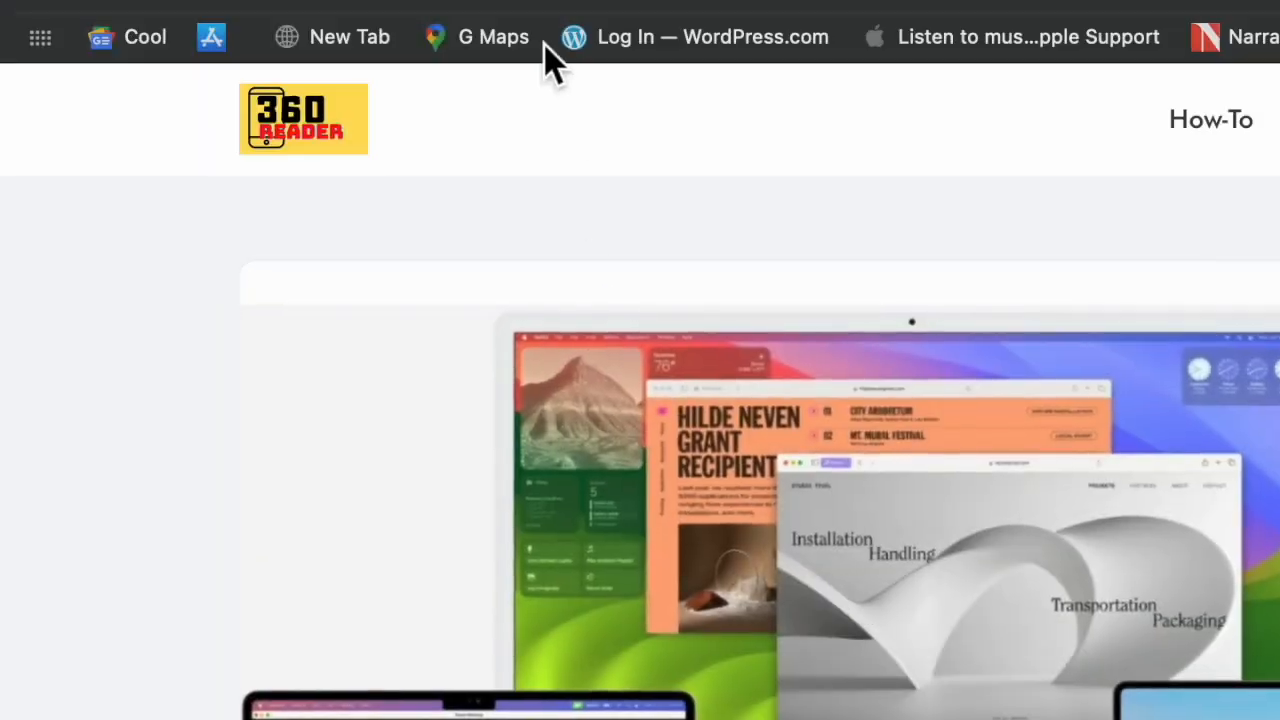
pyautogui.rightClick(555, 50)
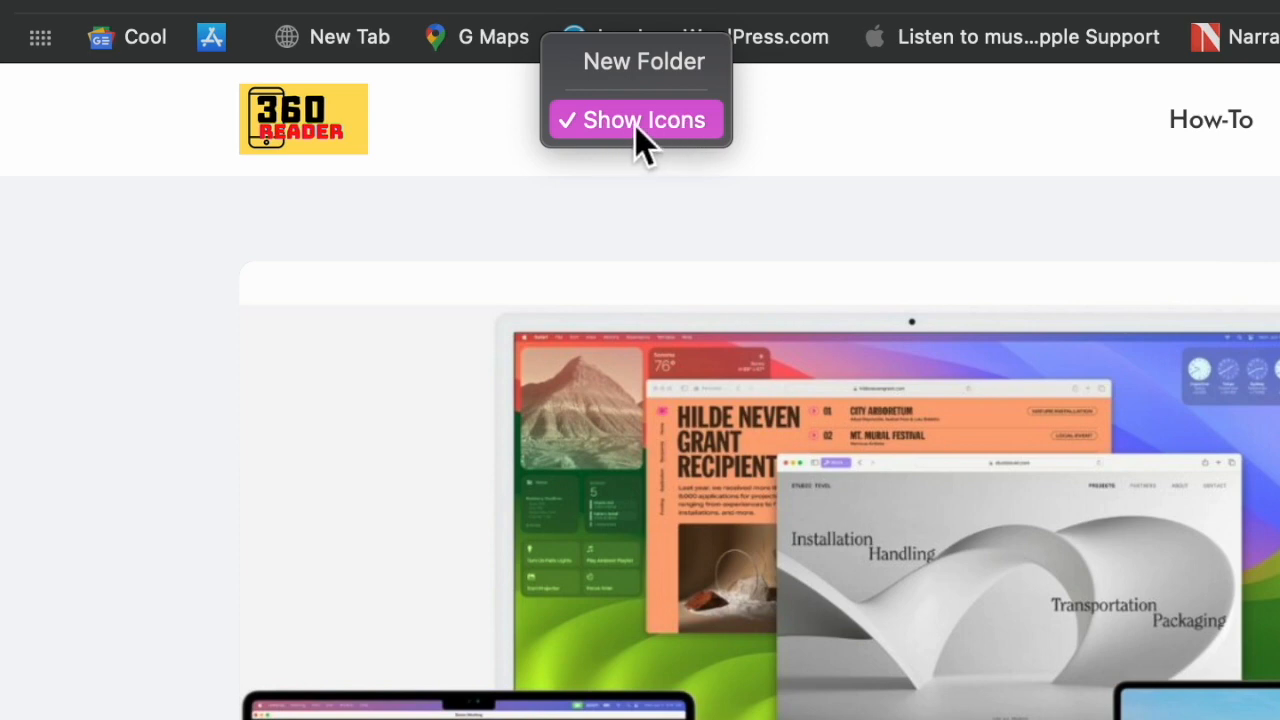
pyautogui.moveTo(580, 140)
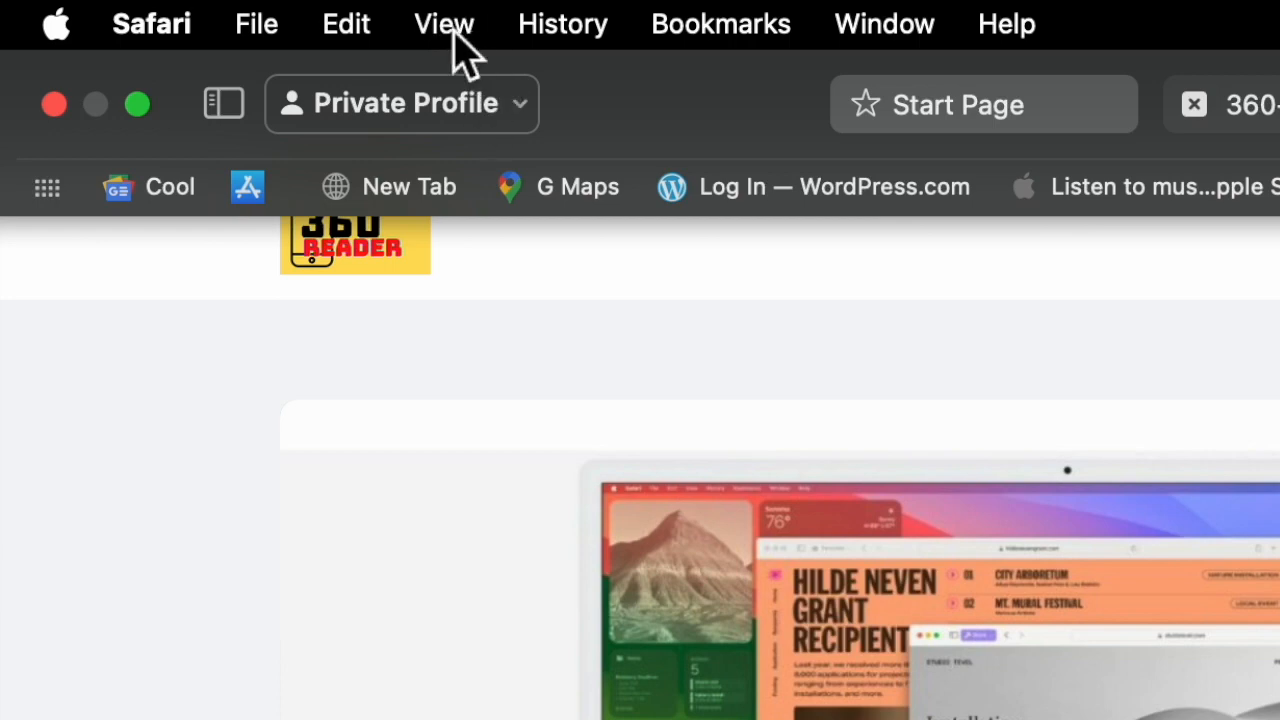
# Choose Hide Favourites Bar from Safari's View menu.
pyautogui.click(444, 23)
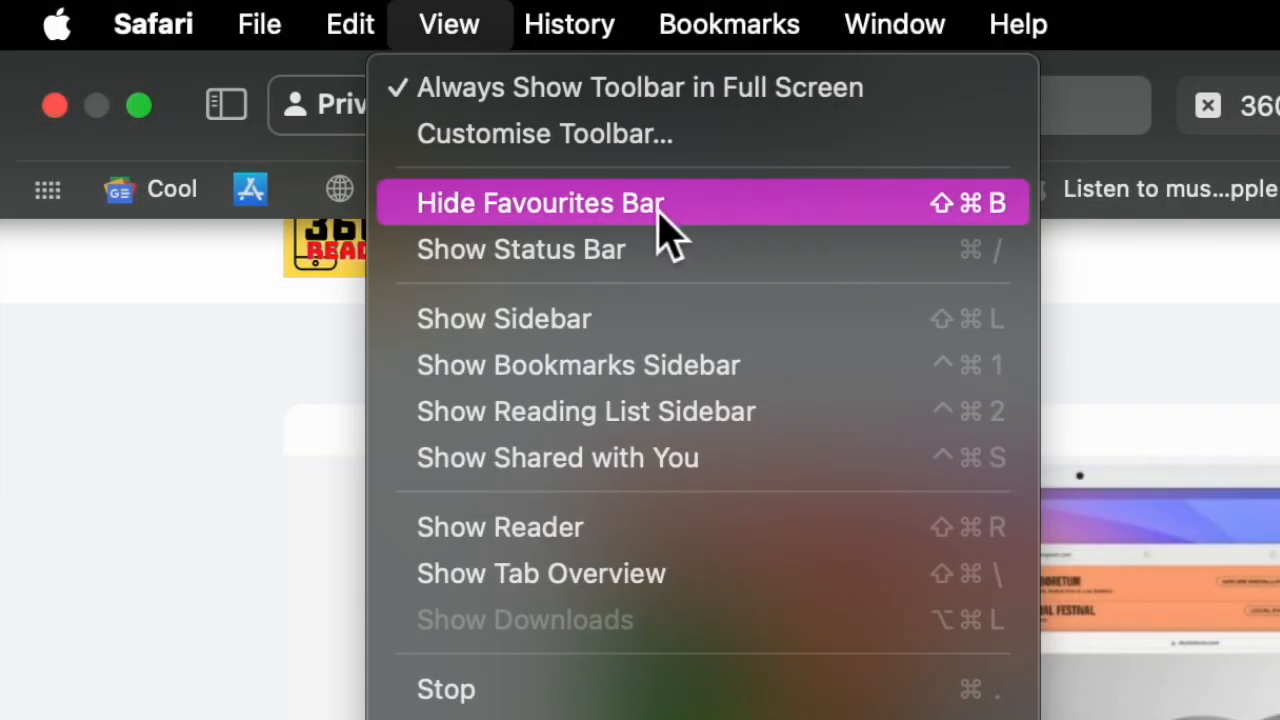
pyautogui.click(540, 203)
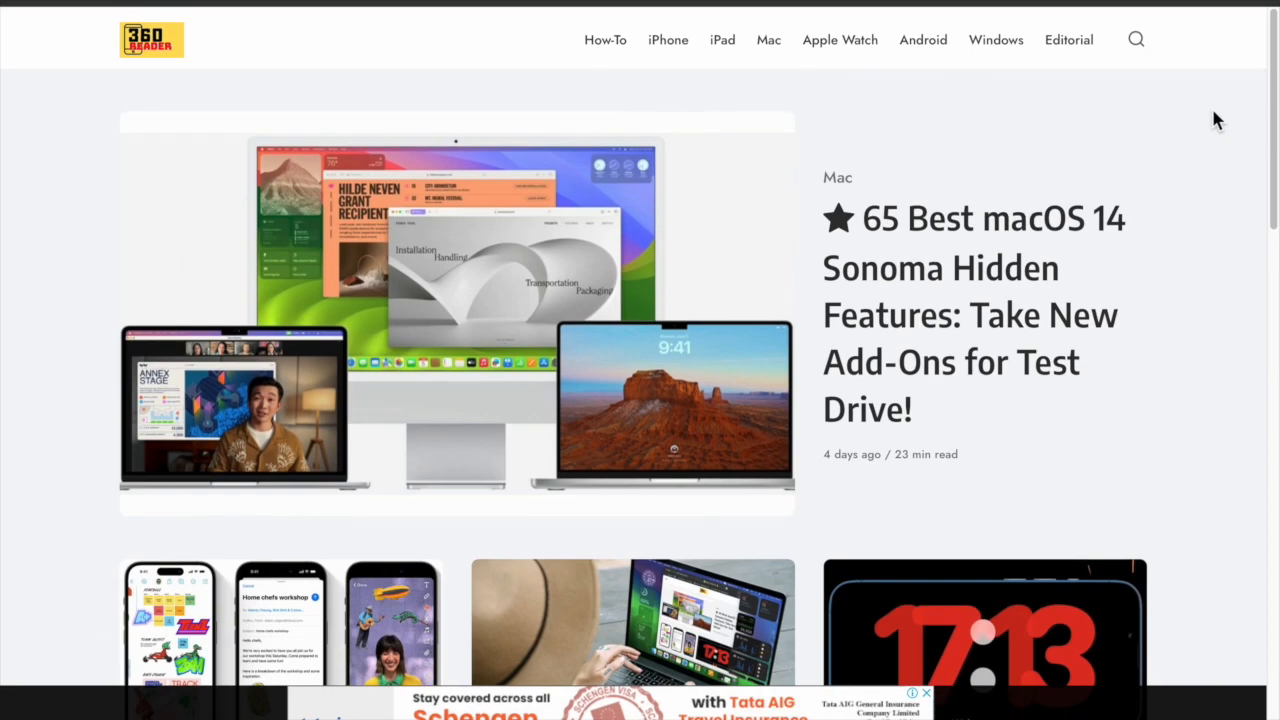
pyautogui.click(1195, 8)
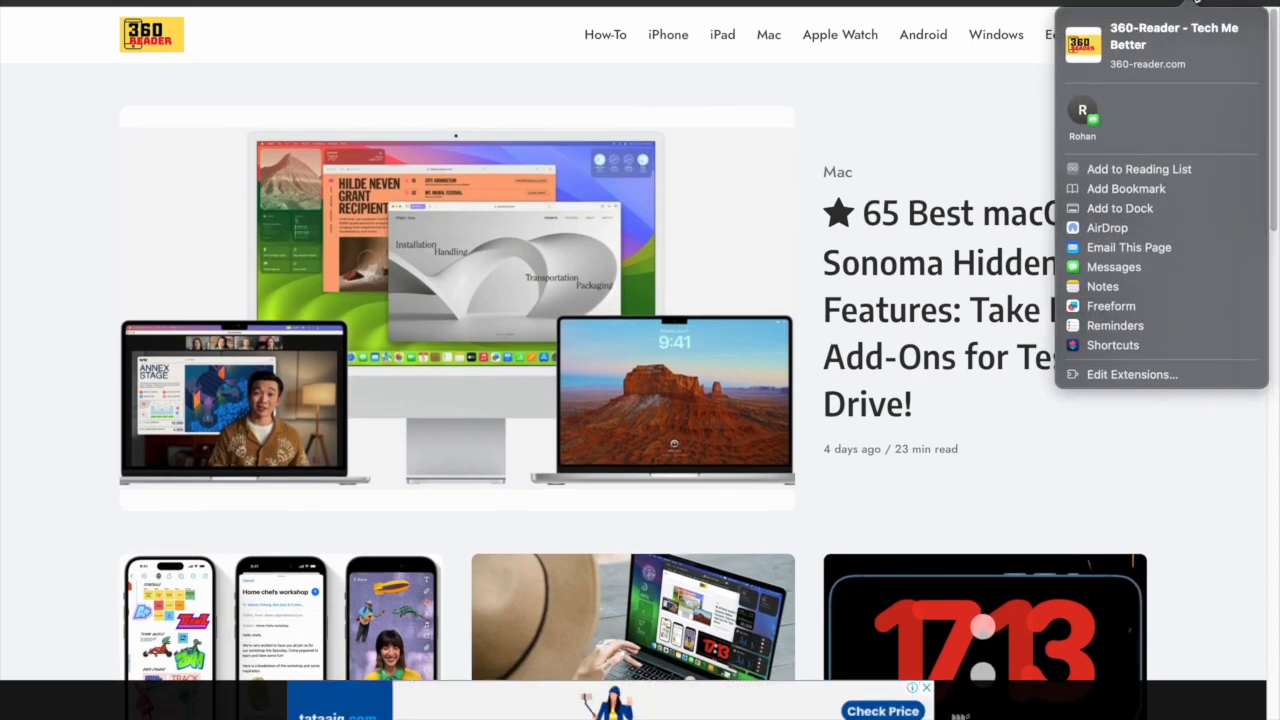
pyautogui.click(1216, 465)
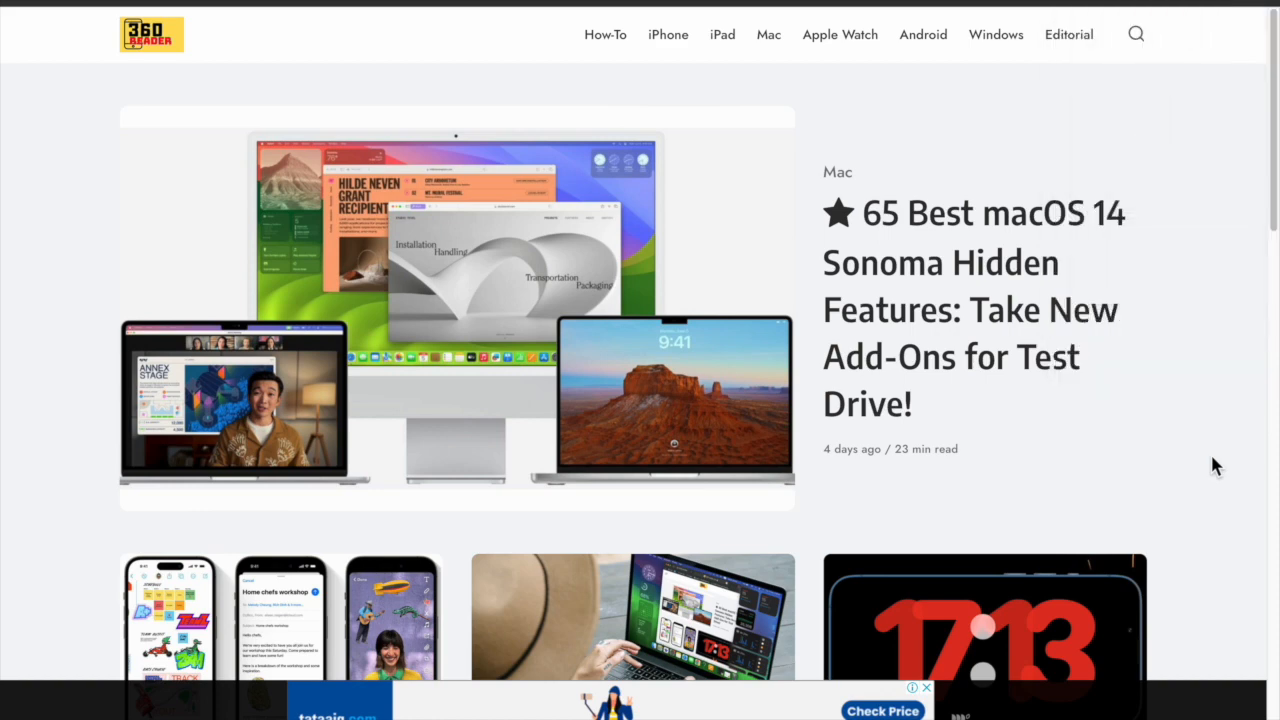